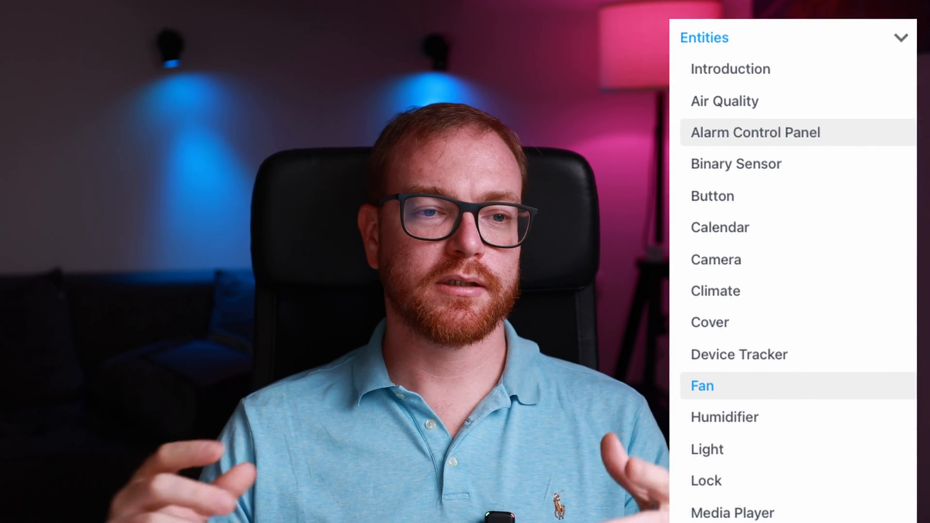
scroll(down, 3)
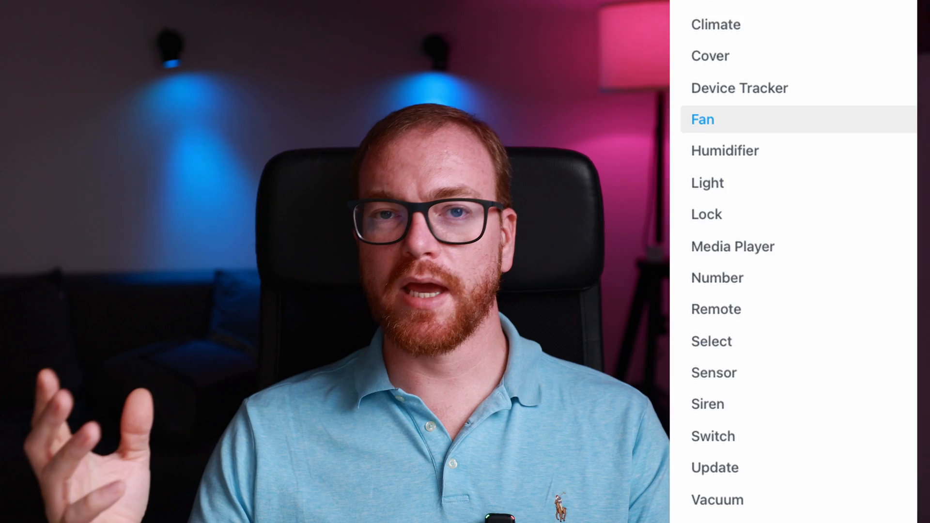
scroll(down, 3)
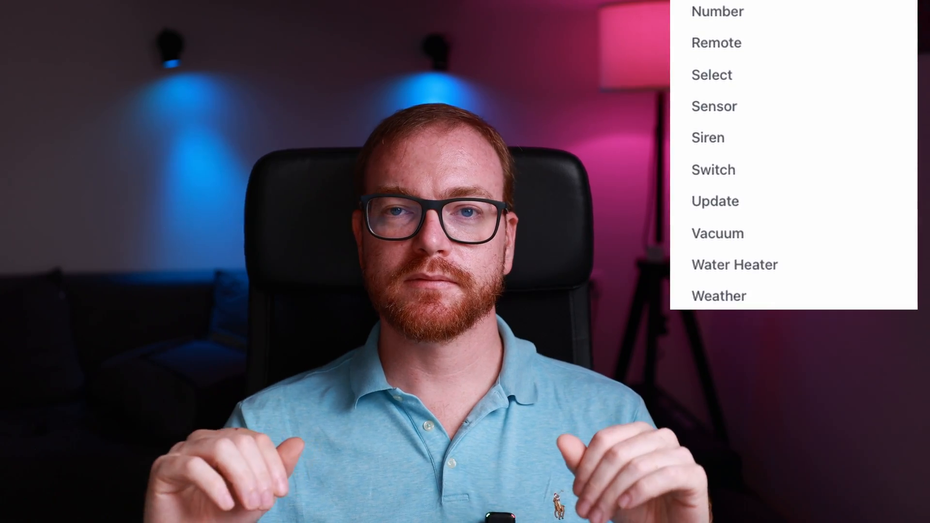
scroll(down, 3)
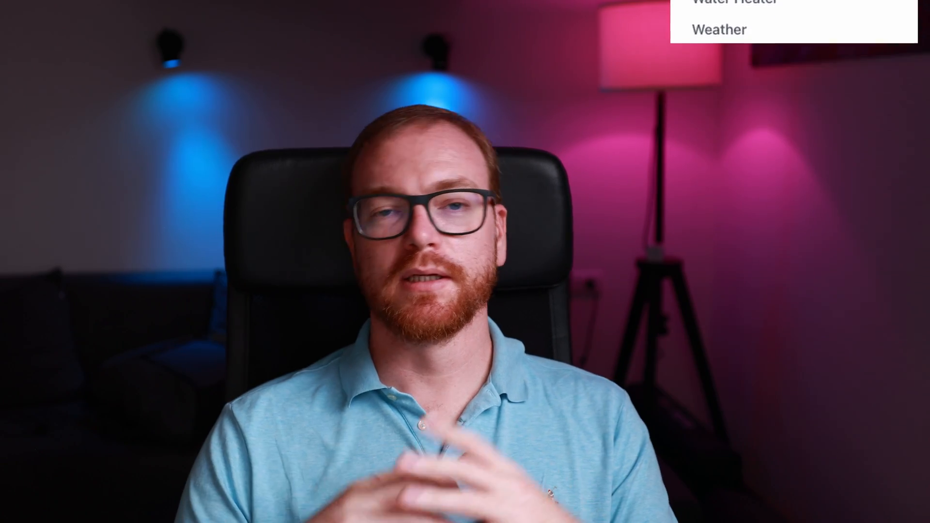